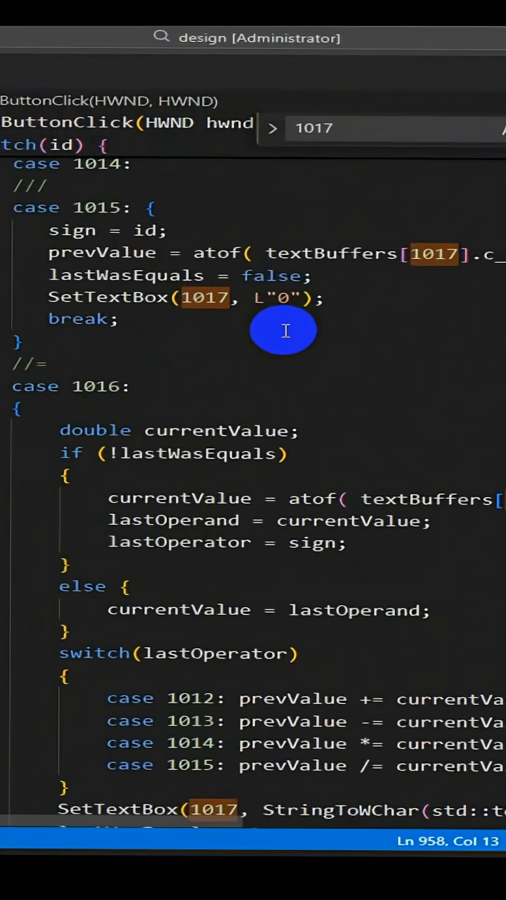
# Step: Rebuild the calculator EXE from the existing code and run it
pyautogui.scroll(-3)
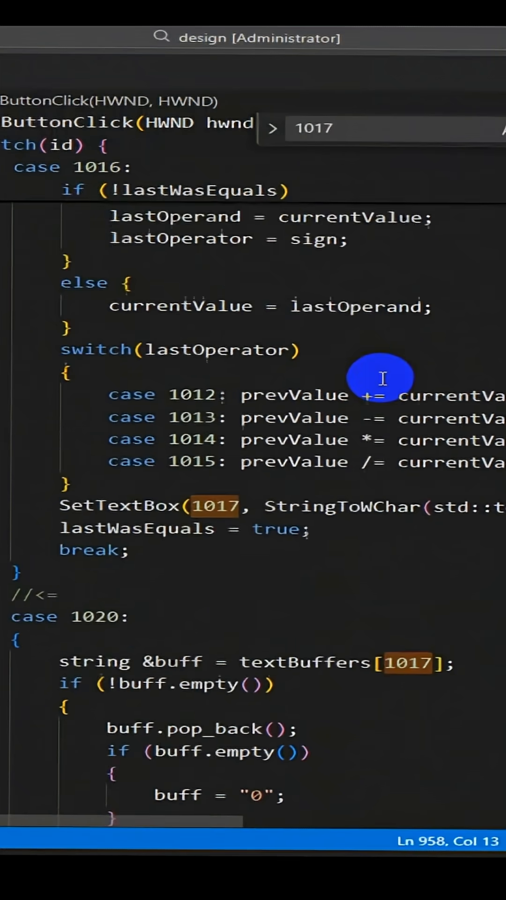
pyautogui.scroll(-3)
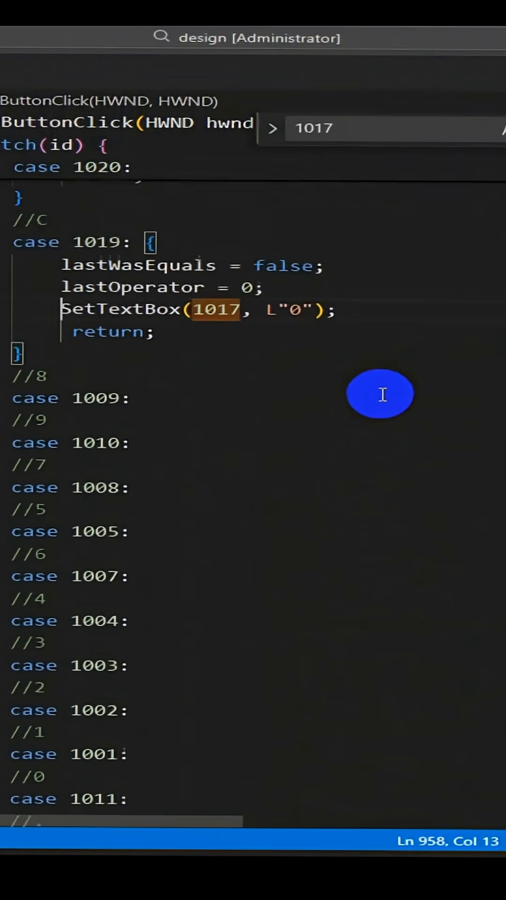
pyautogui.scroll(-3)
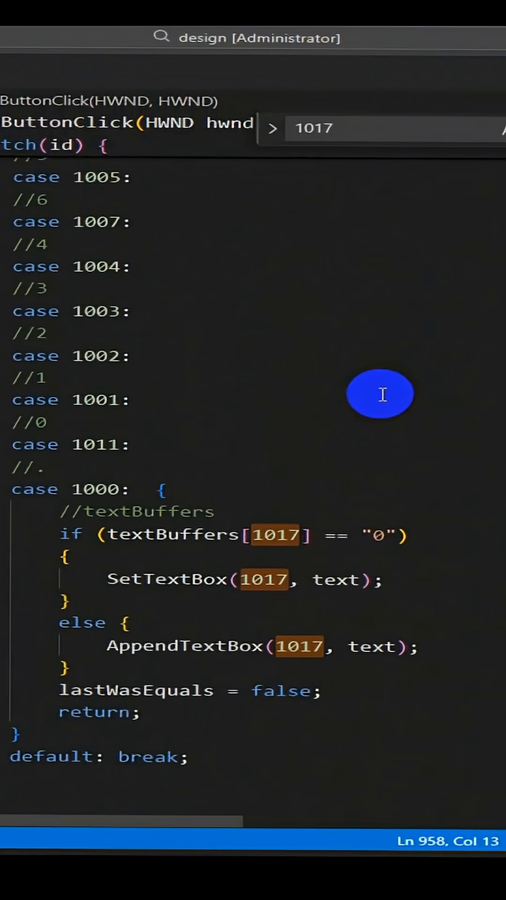
pyautogui.moveTo(394, 670)
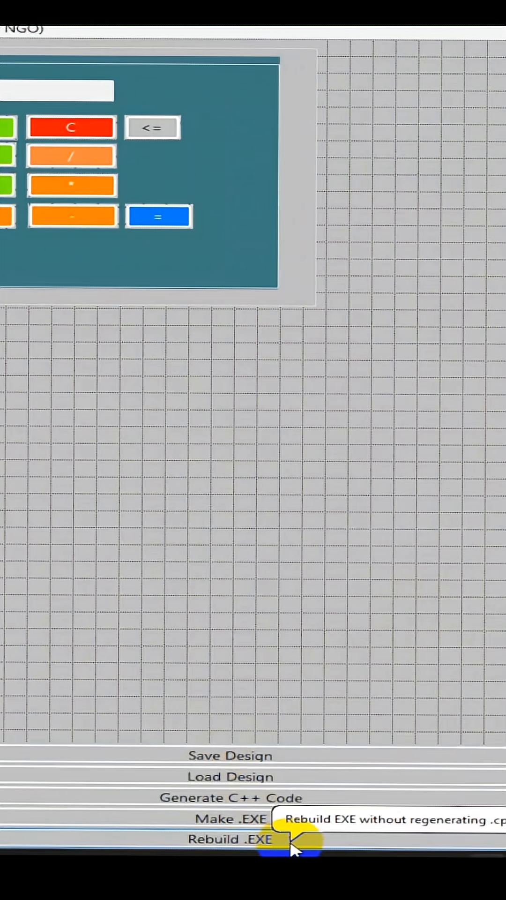
pyautogui.click(229, 839)
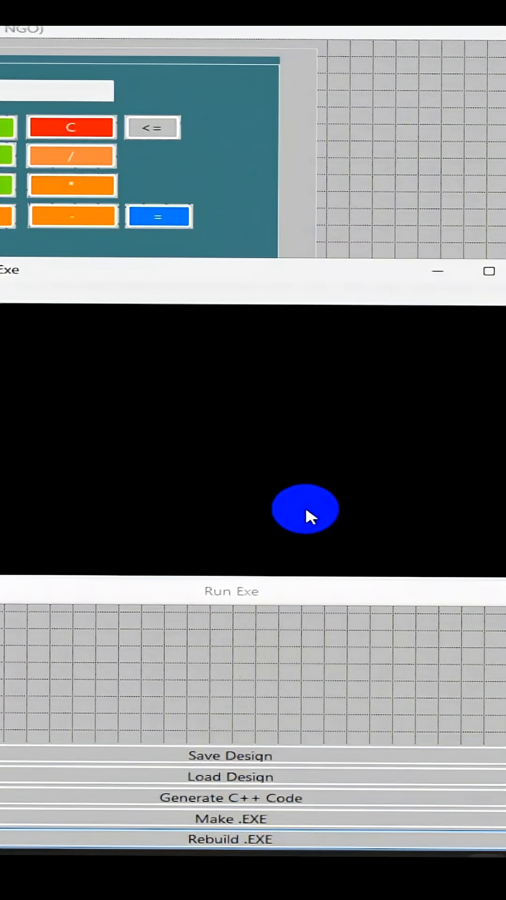
pyautogui.click(231, 840)
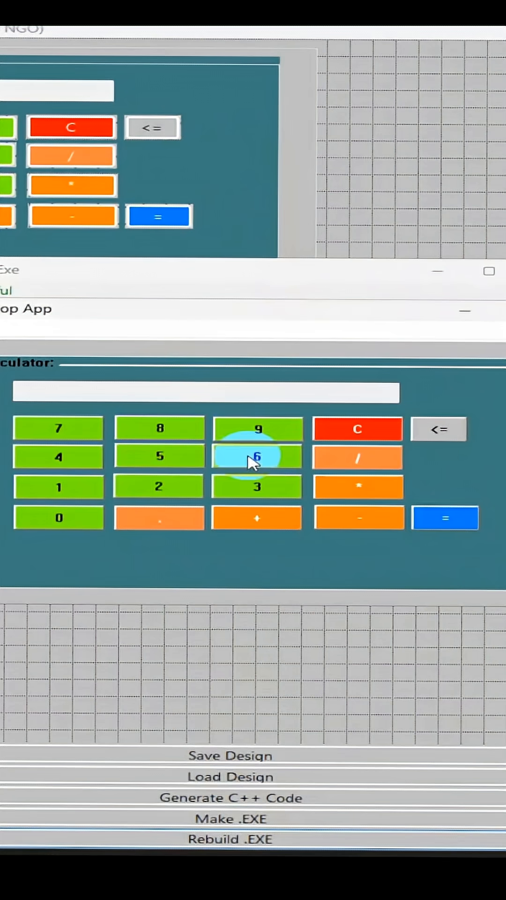
# Step: Compute 112.000000 and repeat the operation to reach 224.000000
pyautogui.click(257, 457)
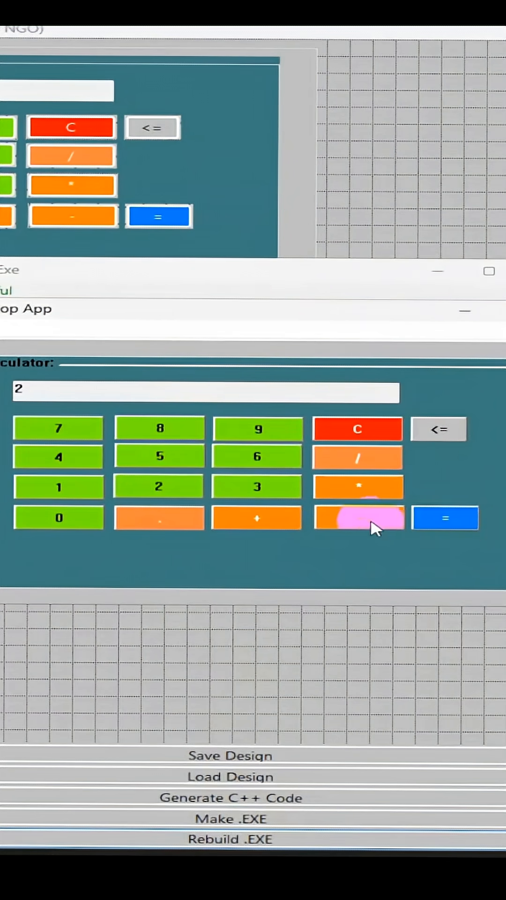
pyautogui.click(445, 517)
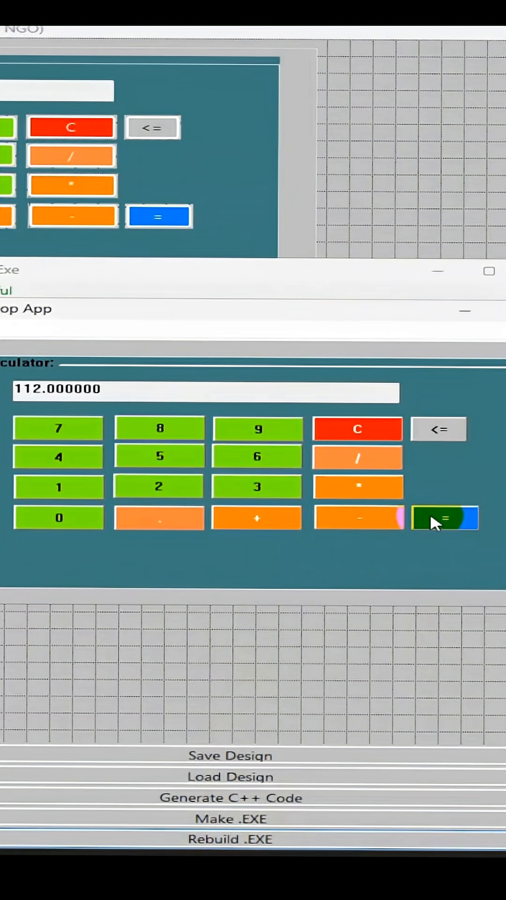
pyautogui.click(444, 519)
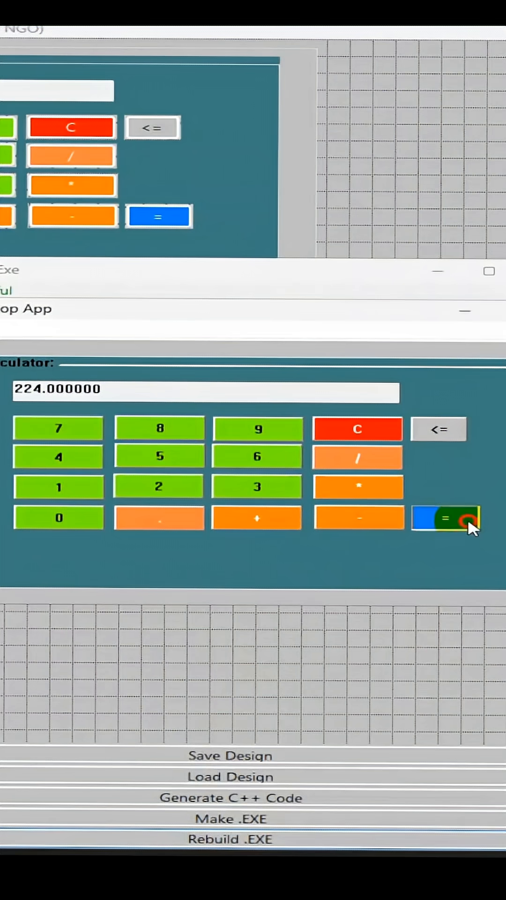
pyautogui.click(357, 429)
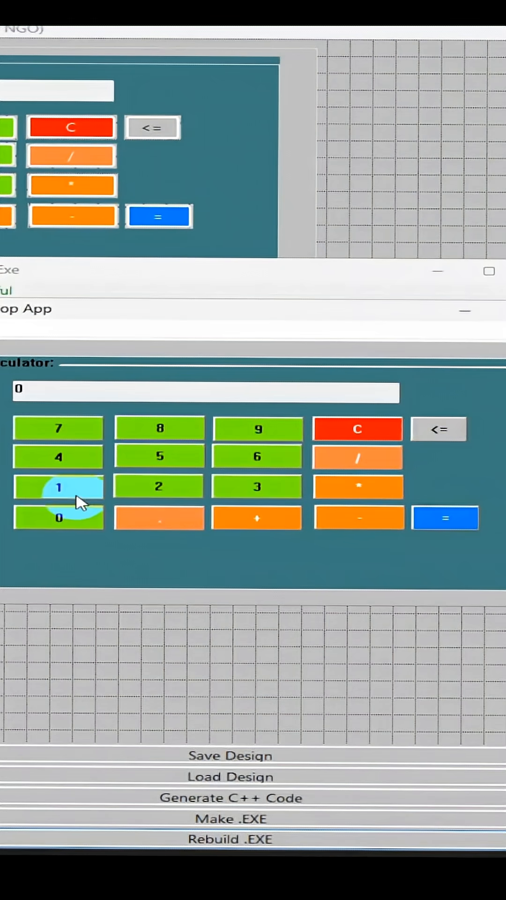
# Step: Enter 1 and repeat equals to get 2.000000, then 5.000000
pyautogui.click(445, 518)
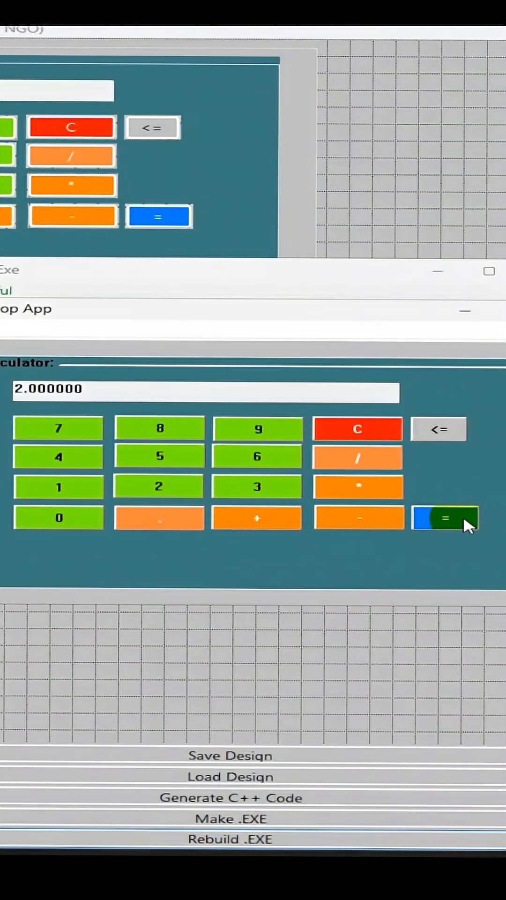
pyautogui.click(446, 517)
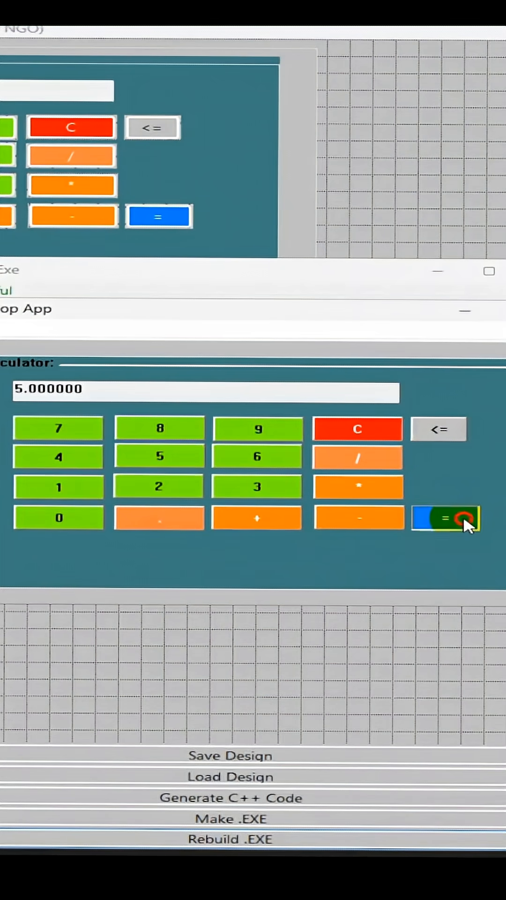
pyautogui.click(365, 519)
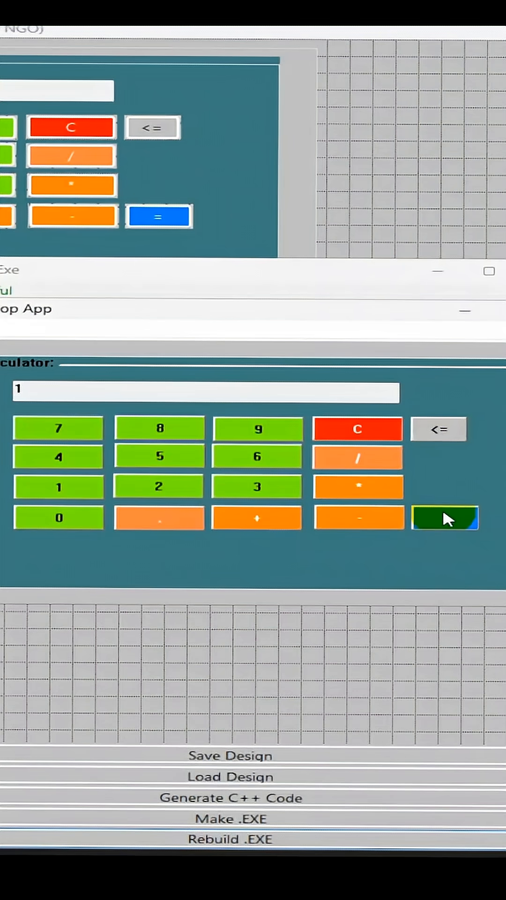
pyautogui.click(445, 517)
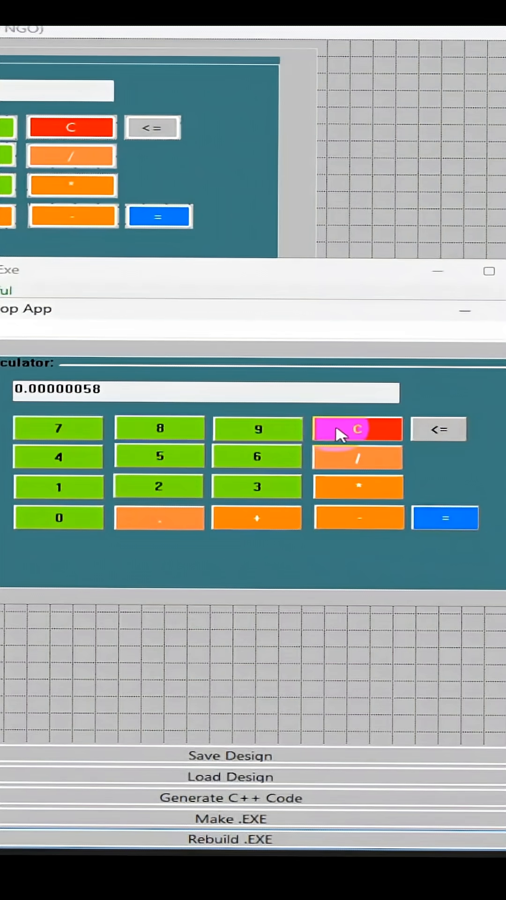
# Step: Clear, divide 96.25 to get 12.031250, then repeat down to 0.093994
pyautogui.click(257, 456)
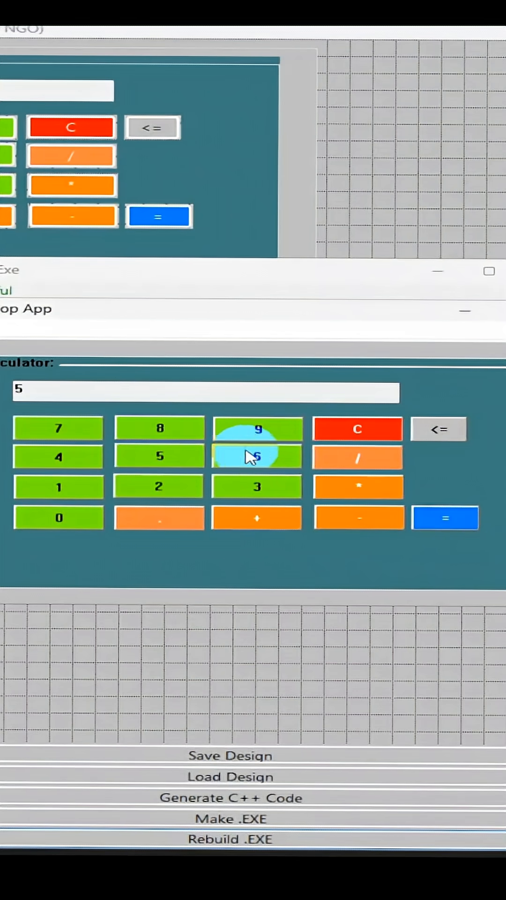
pyautogui.click(358, 428)
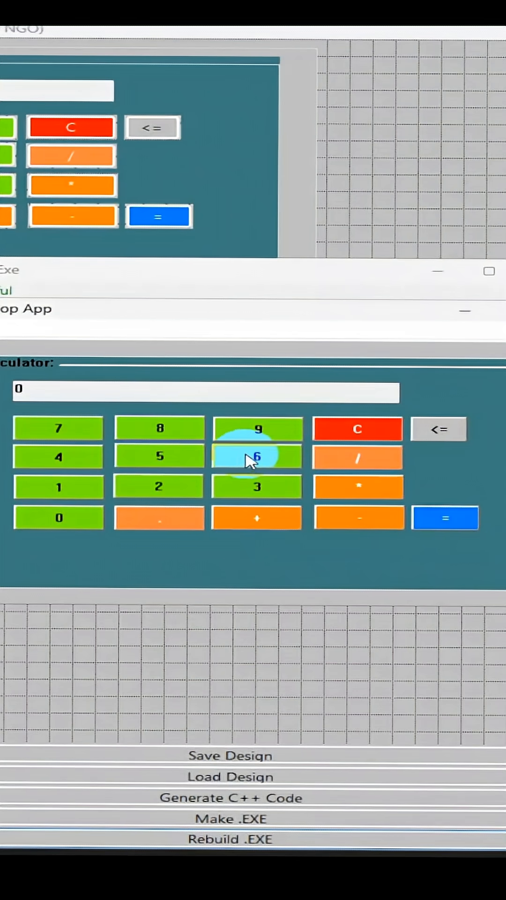
pyautogui.click(257, 457)
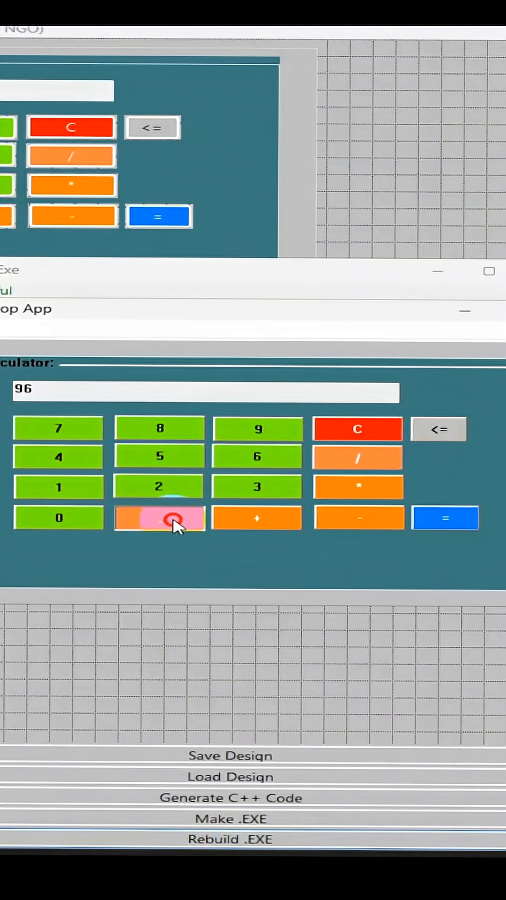
pyautogui.click(159, 518)
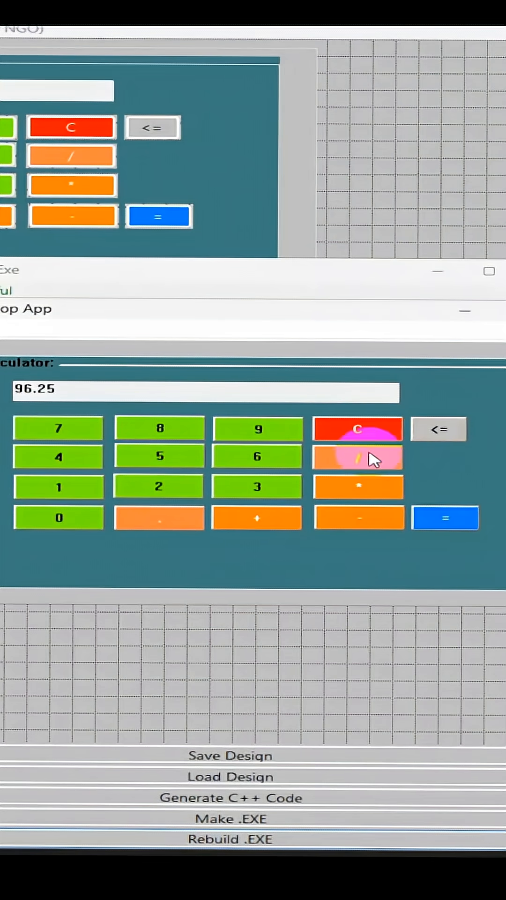
pyautogui.click(444, 517)
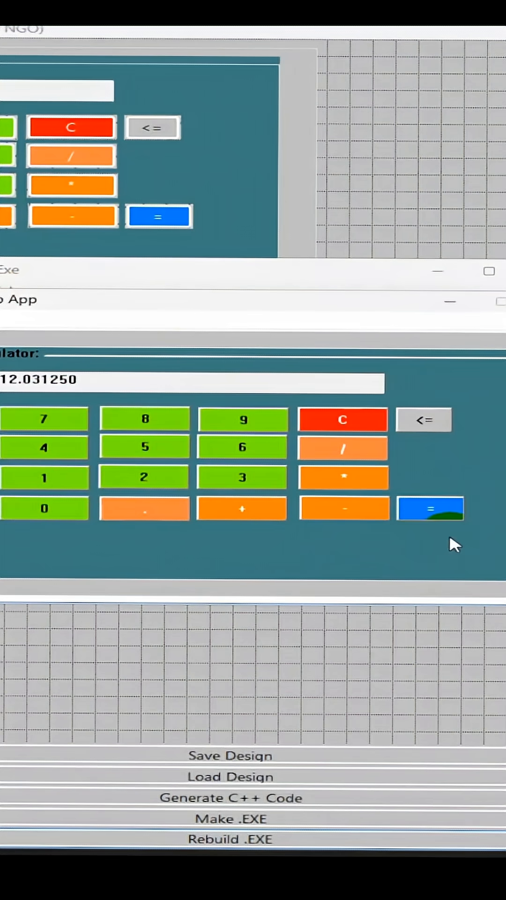
pyautogui.click(431, 508)
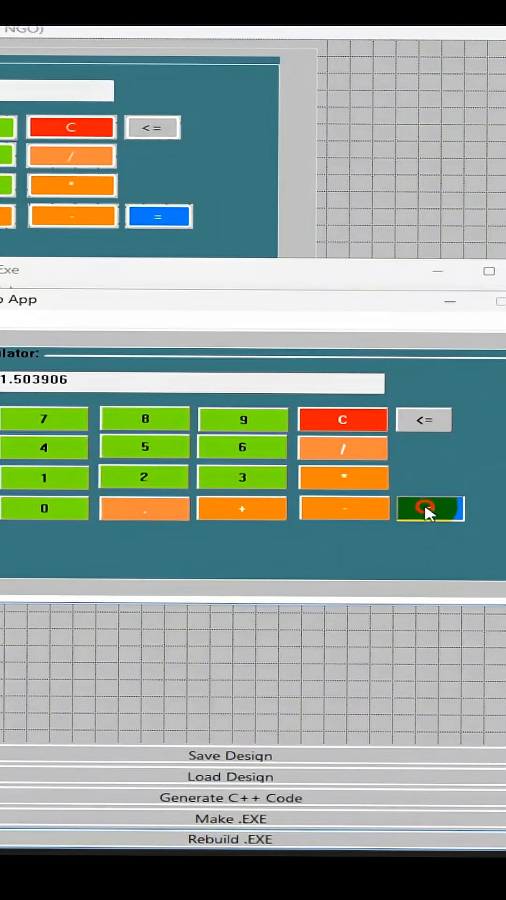
pyautogui.click(429, 510)
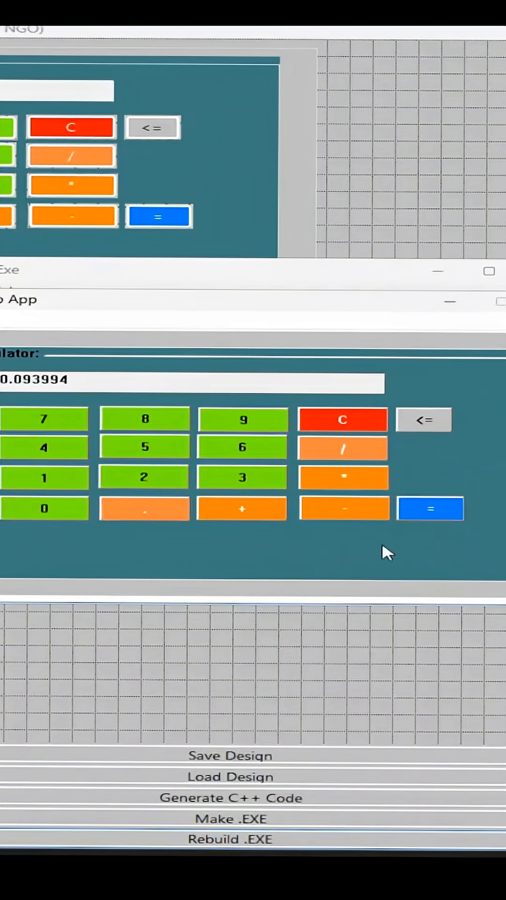